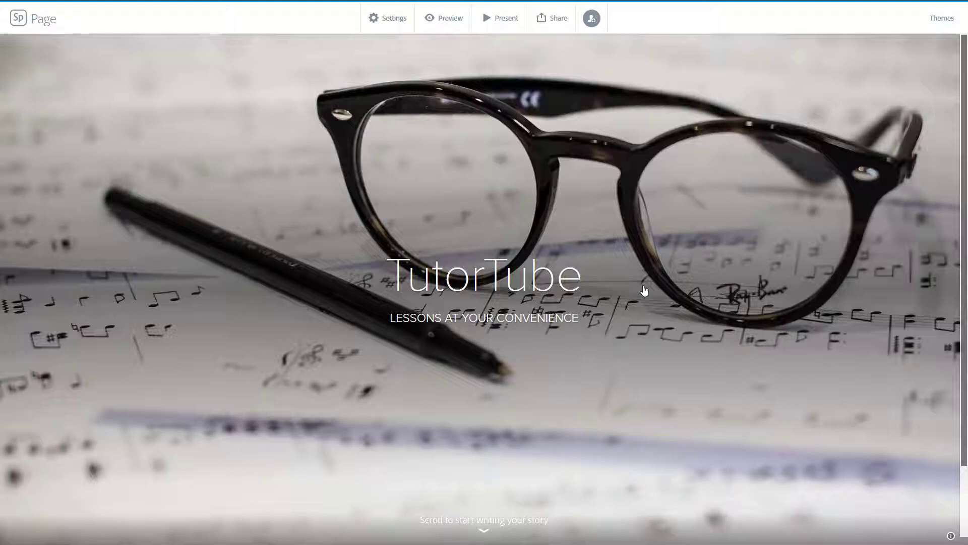
- Add a Photo grid block below the TutorTube title
left_click(483, 505)
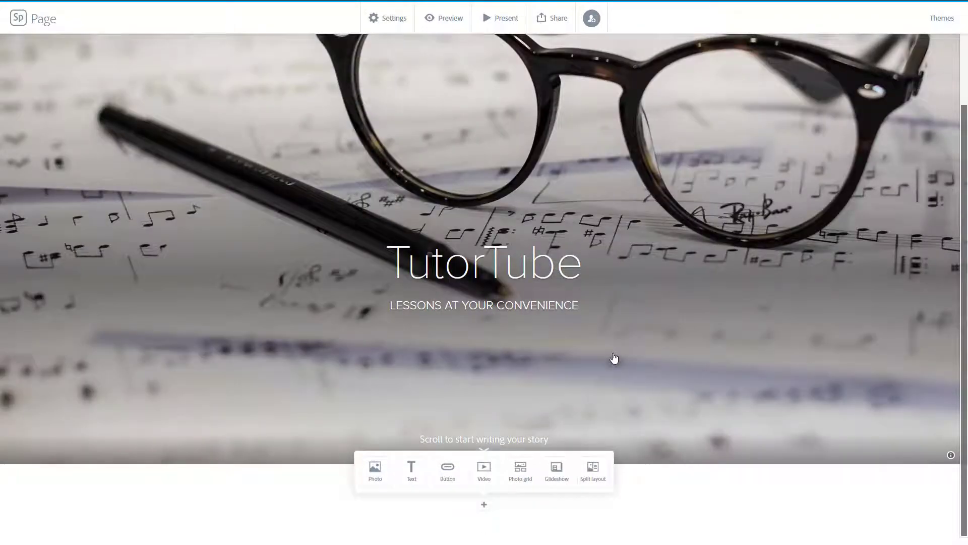
mouse_move(551, 420)
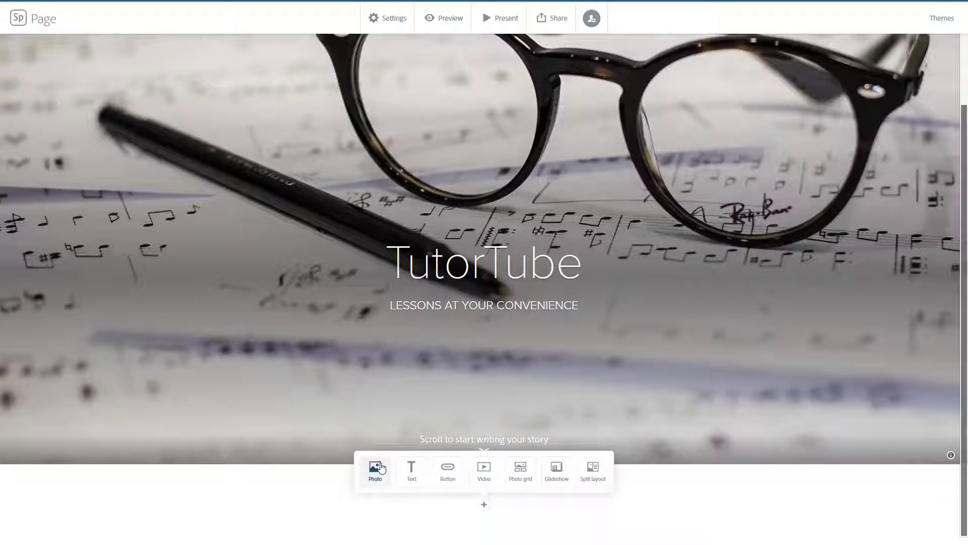
mouse_move(571, 484)
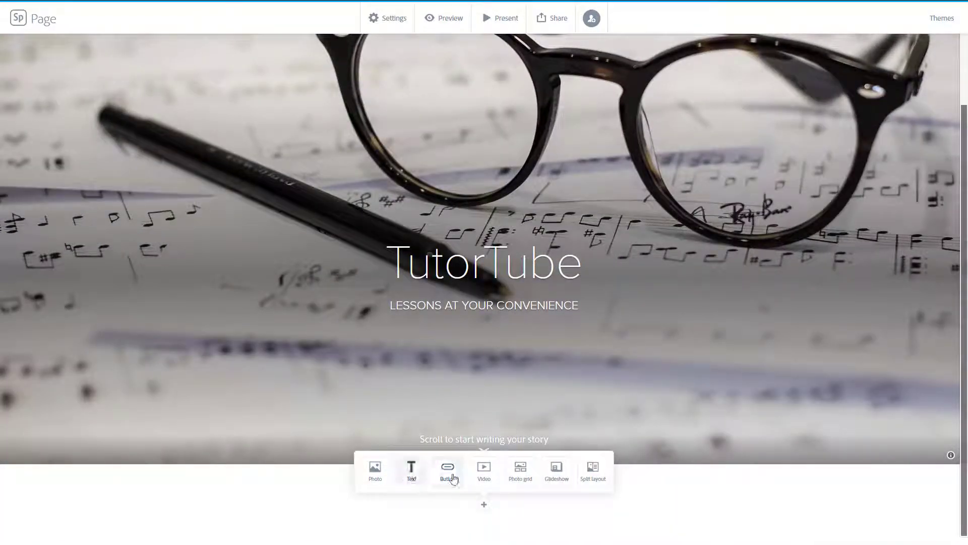
left_click(519, 471)
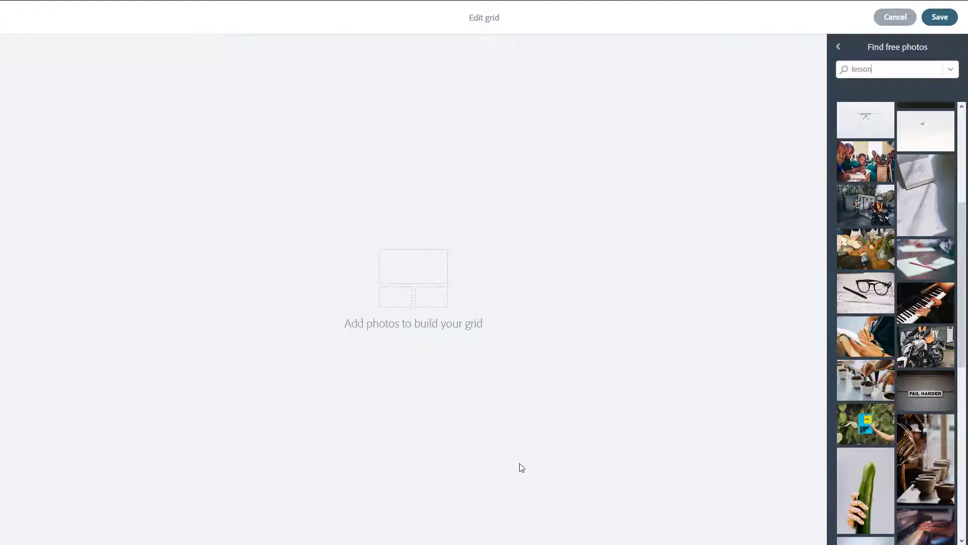
mouse_move(301, 241)
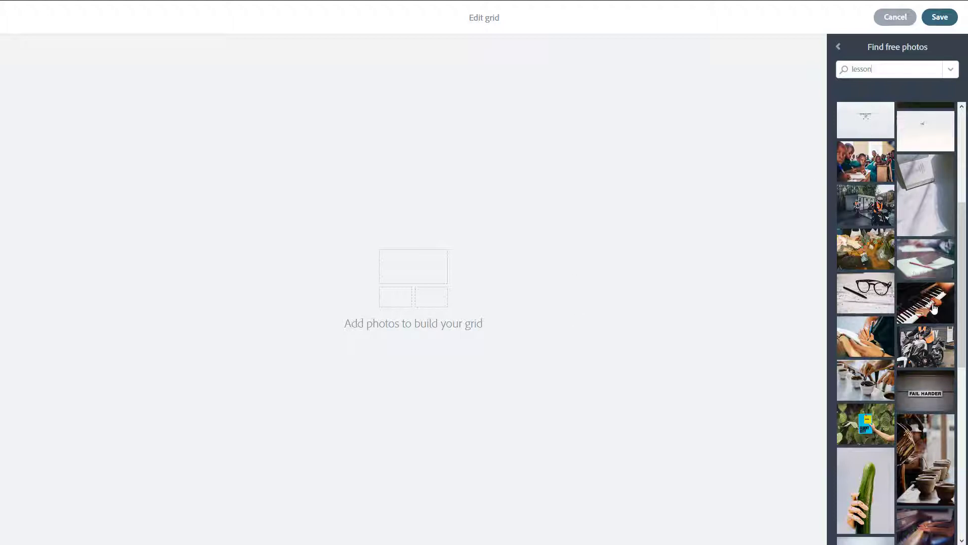
- Add the piano-playing photo and, from a 'nature' search, the aerial ocean waves photo, then return to photo sources
left_click(925, 302)
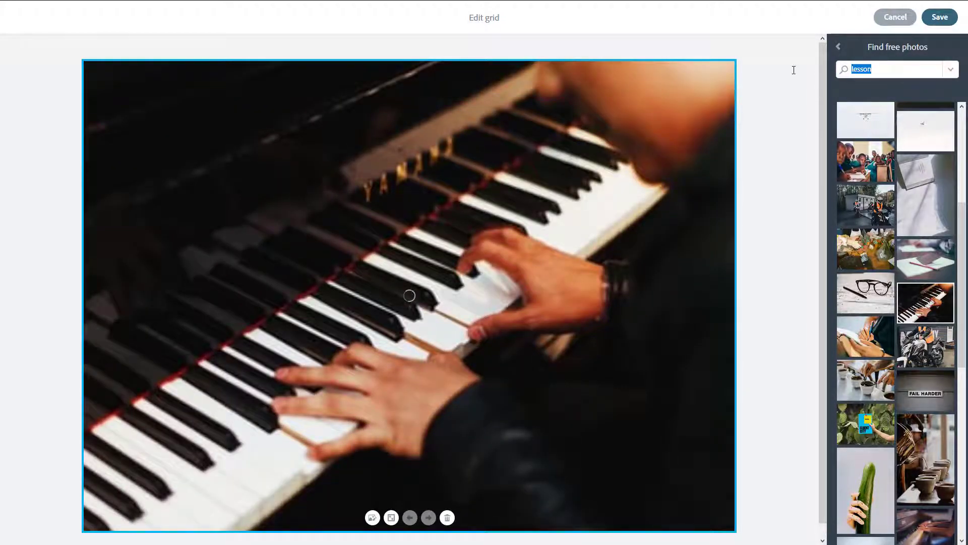
type("nature")
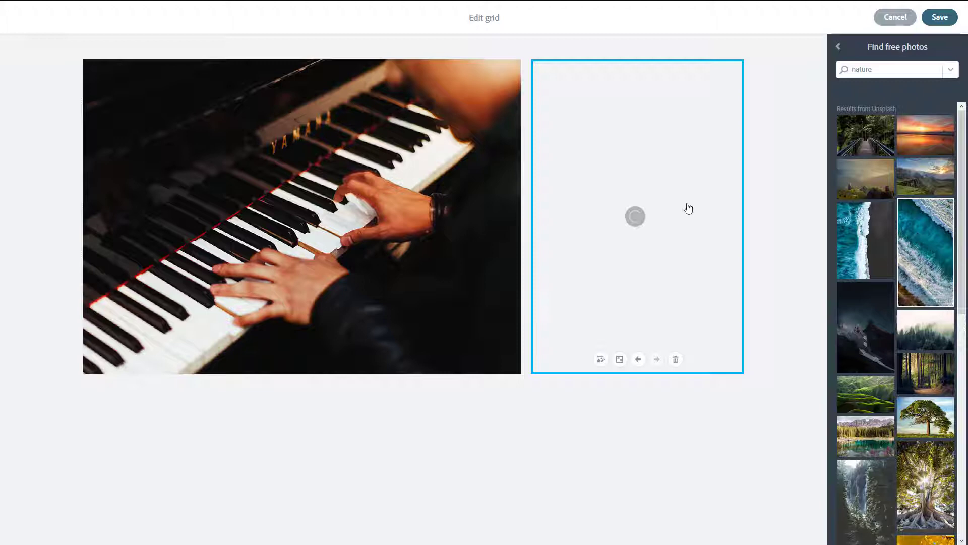
left_click(925, 251)
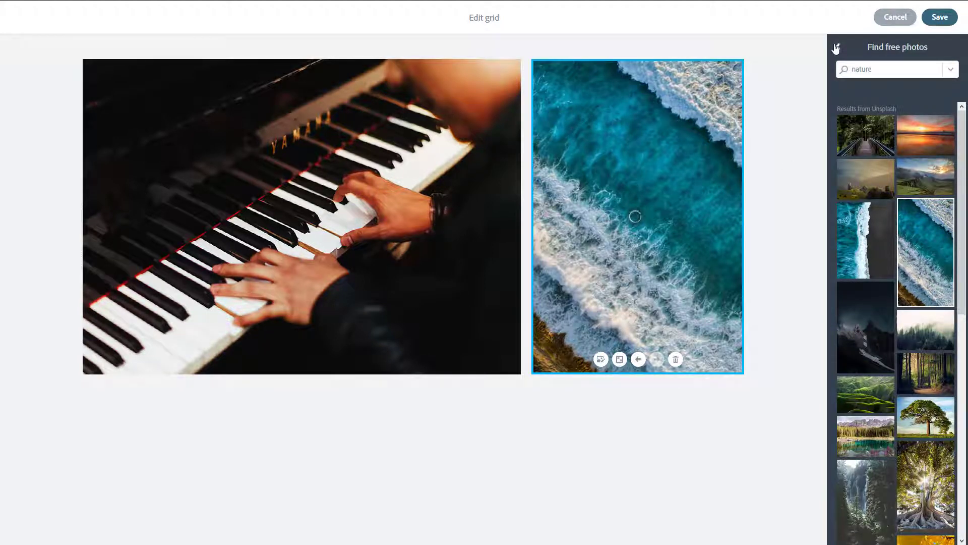
left_click(675, 359)
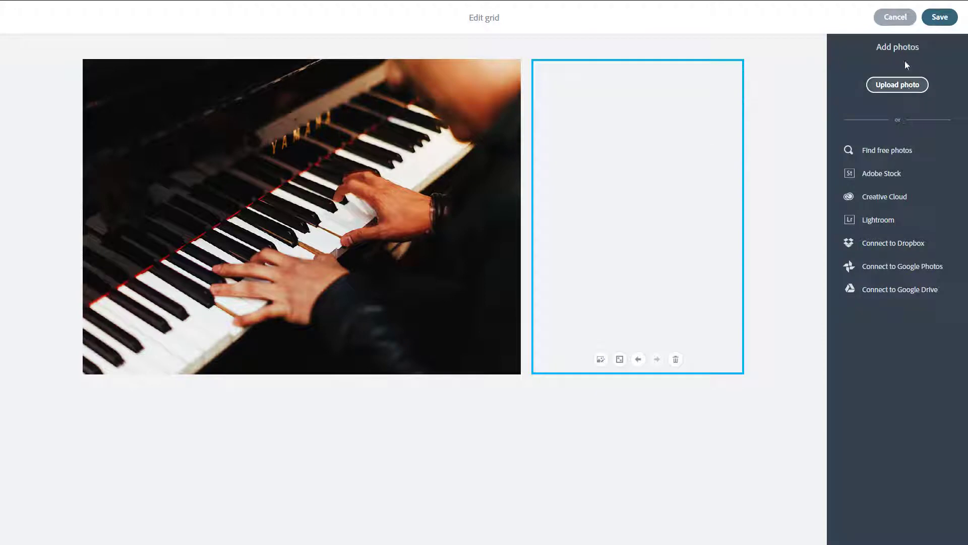
- Upload IMG_0156 (lake photo) from TutorTube (K:) > Pictures into the grid
left_click(897, 85)
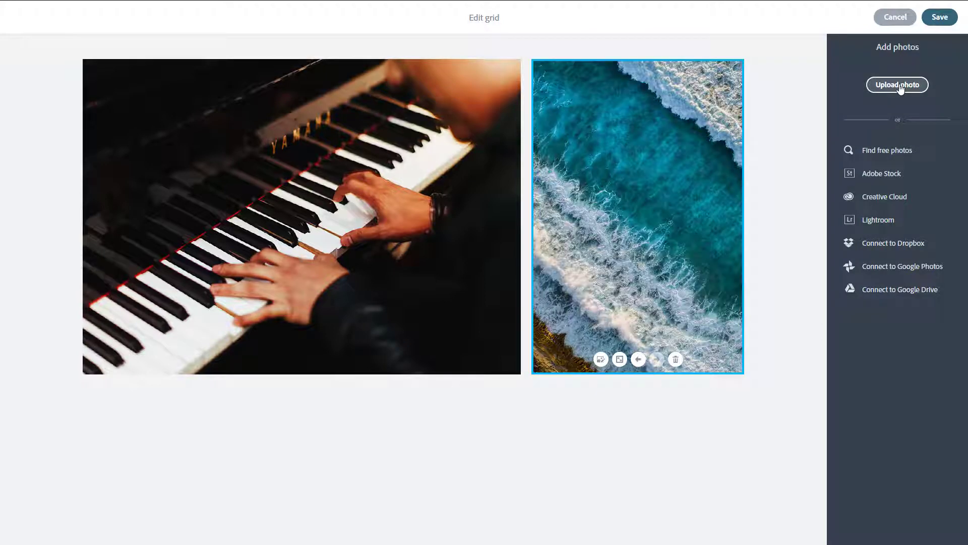
left_click(897, 85)
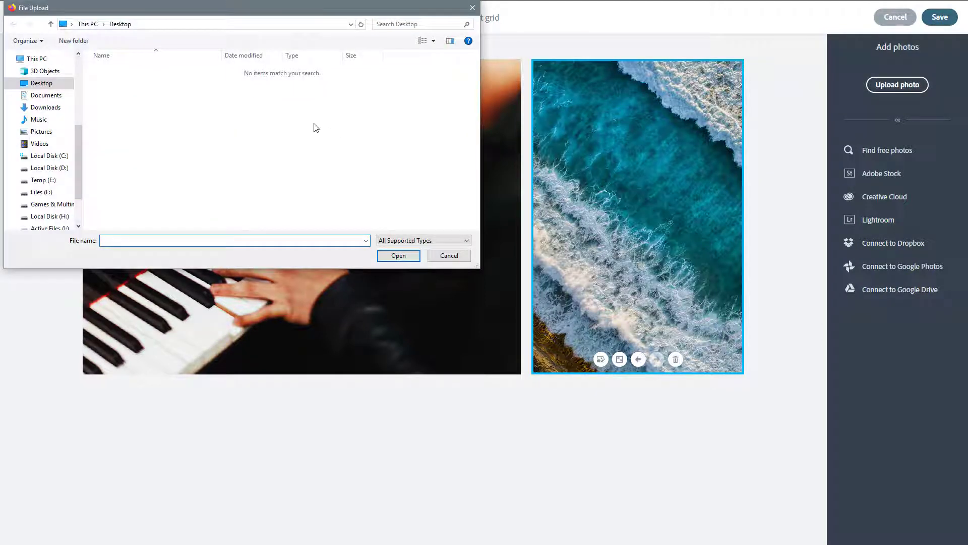
left_click(47, 200)
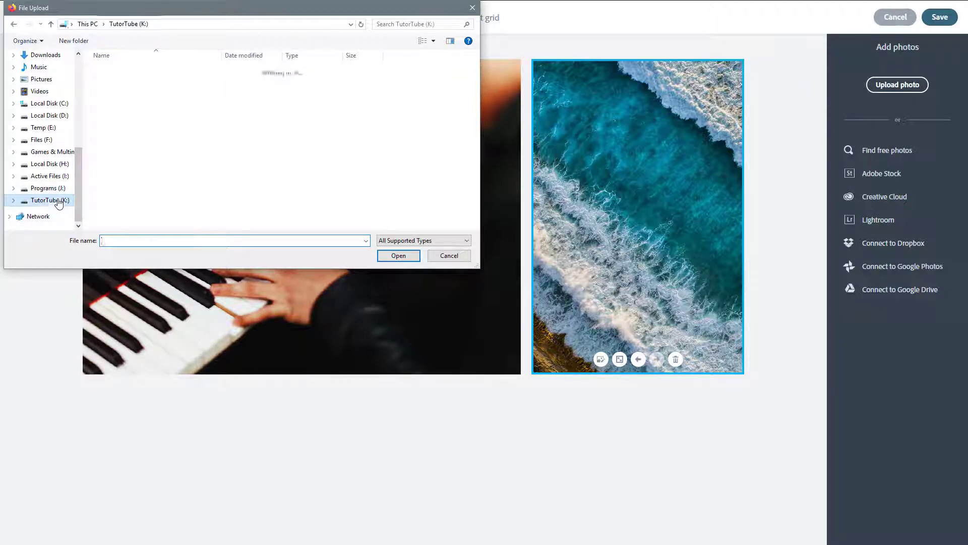
left_click(45, 200)
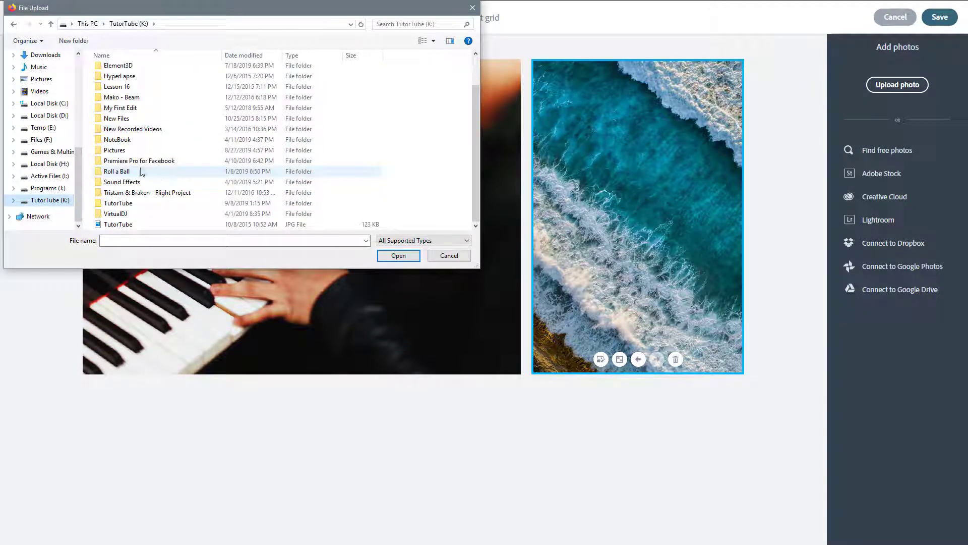
double_click(114, 150)
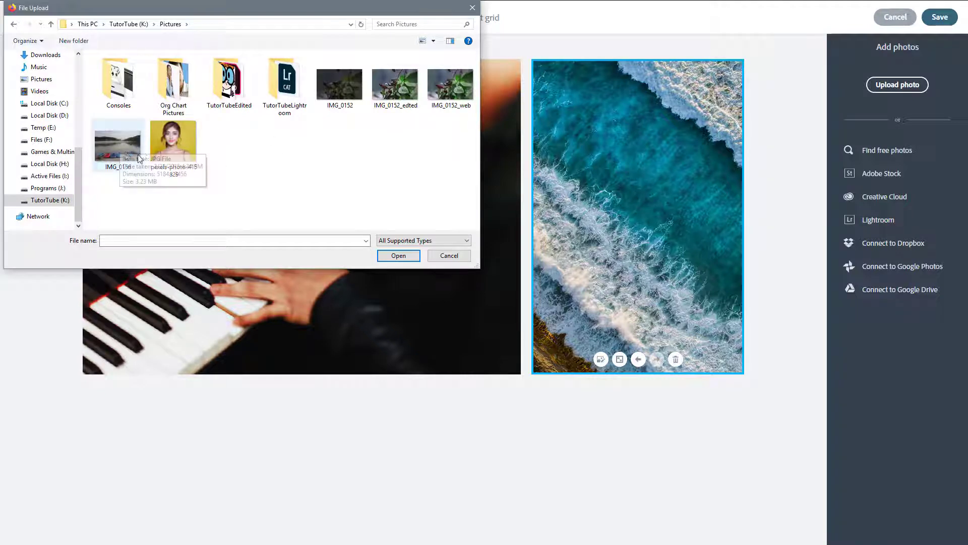
left_click(118, 143)
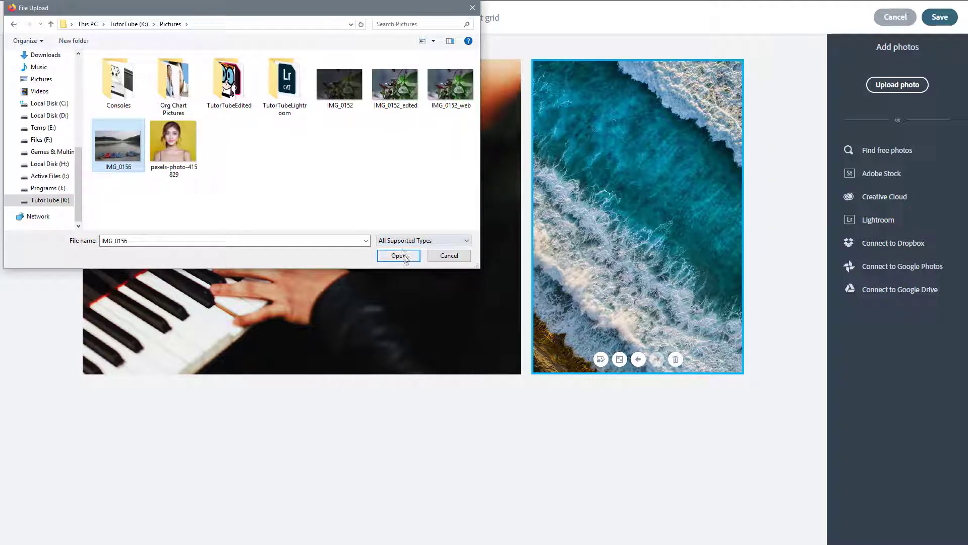
left_click(399, 255)
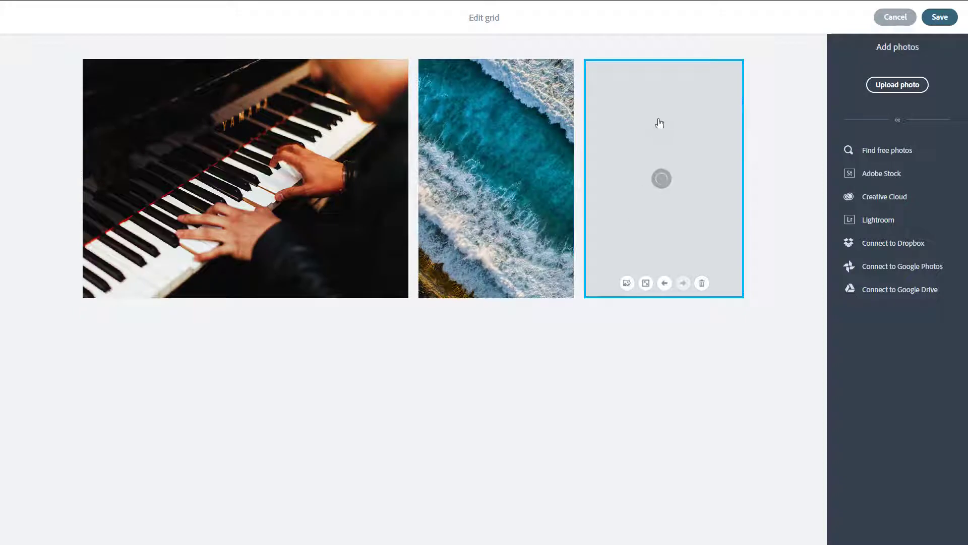
mouse_move(900, 108)
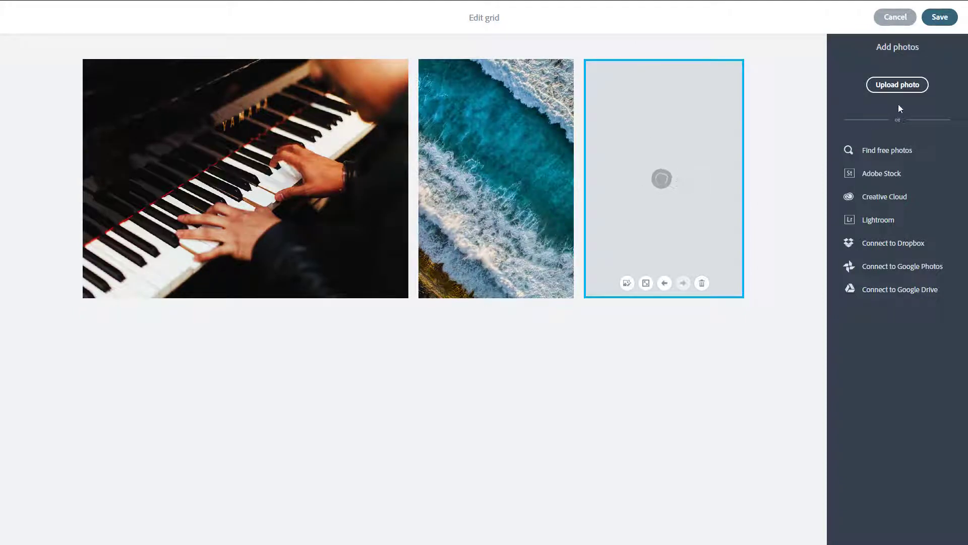
- Upload the plant photo IMG_0152_web from the computer into the grid
left_click(896, 85)
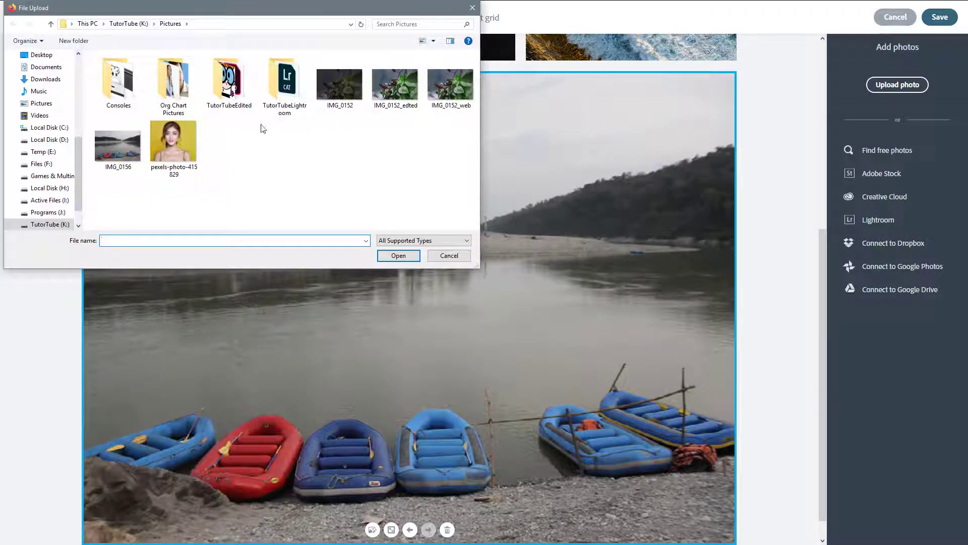
left_click(450, 84)
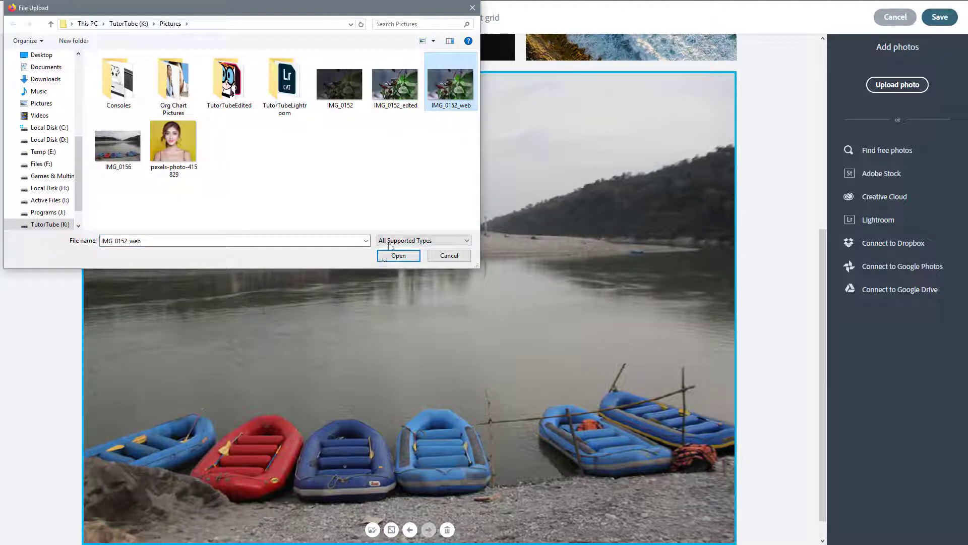
left_click(398, 255)
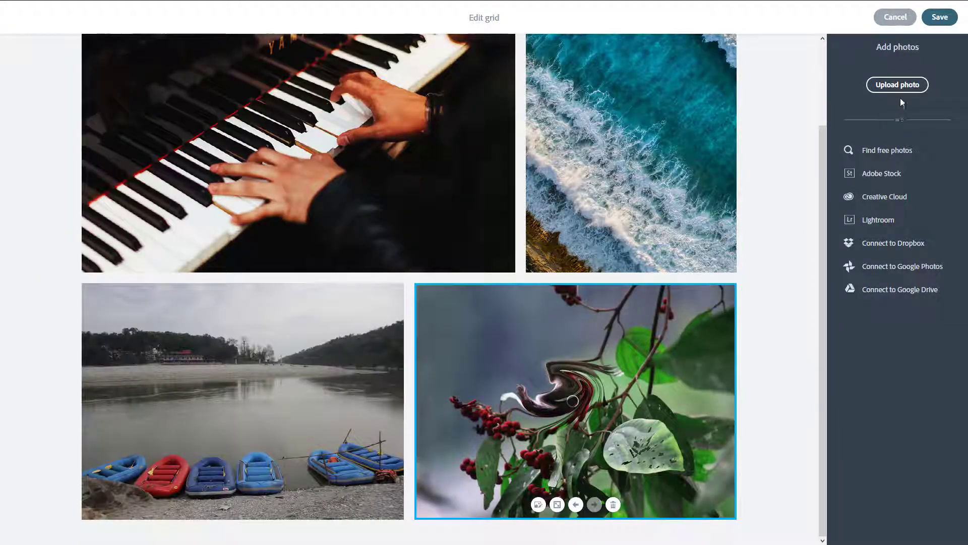
mouse_move(898, 90)
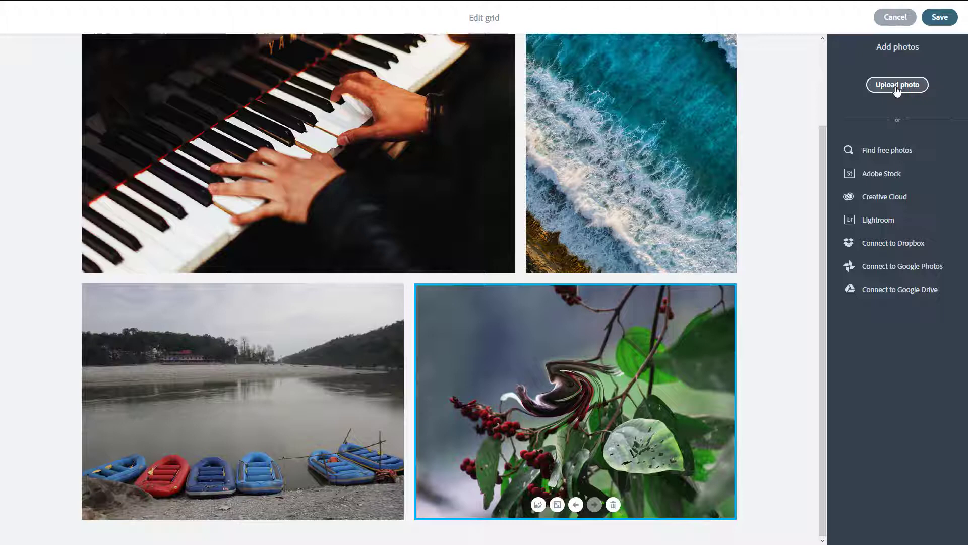
- Upload another photo from the Pictures folder into the grid
left_click(896, 85)
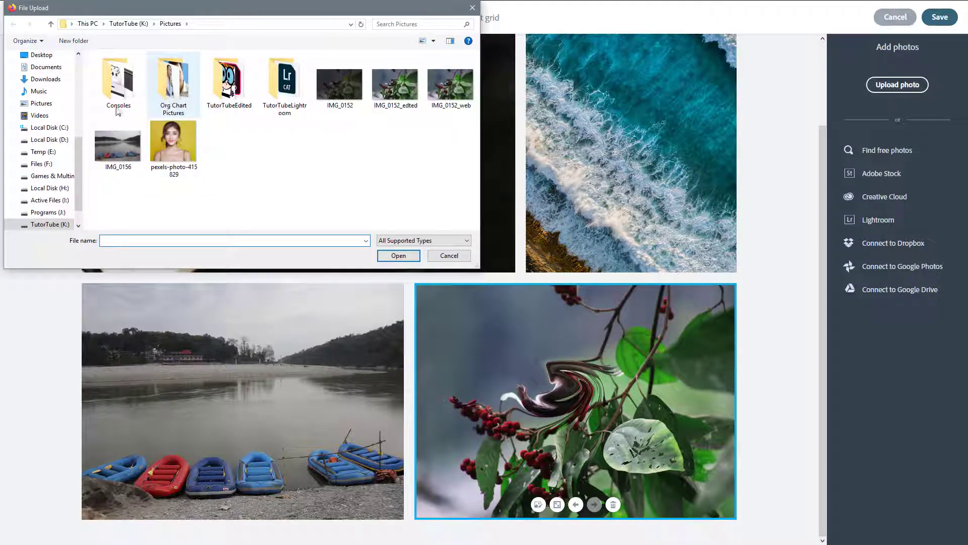
left_click(229, 74)
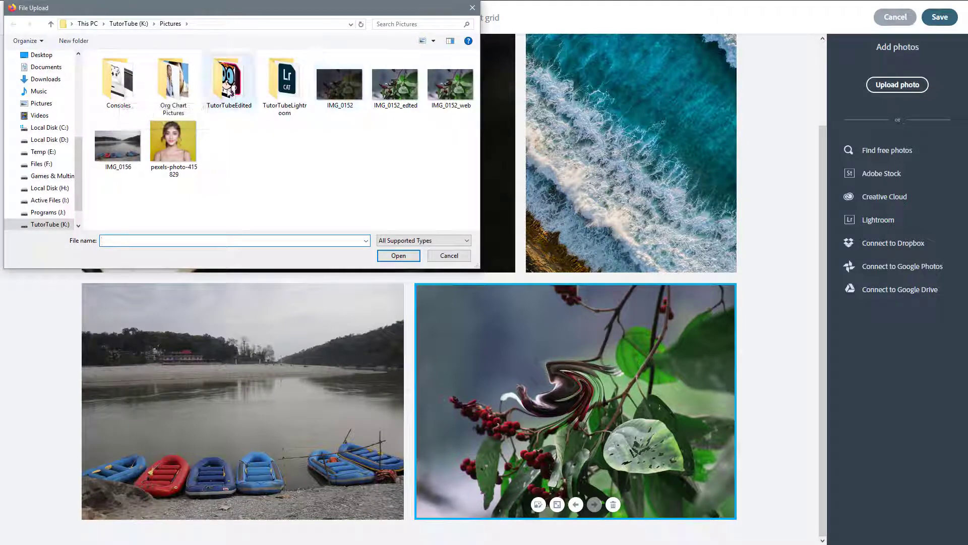
double_click(228, 78)
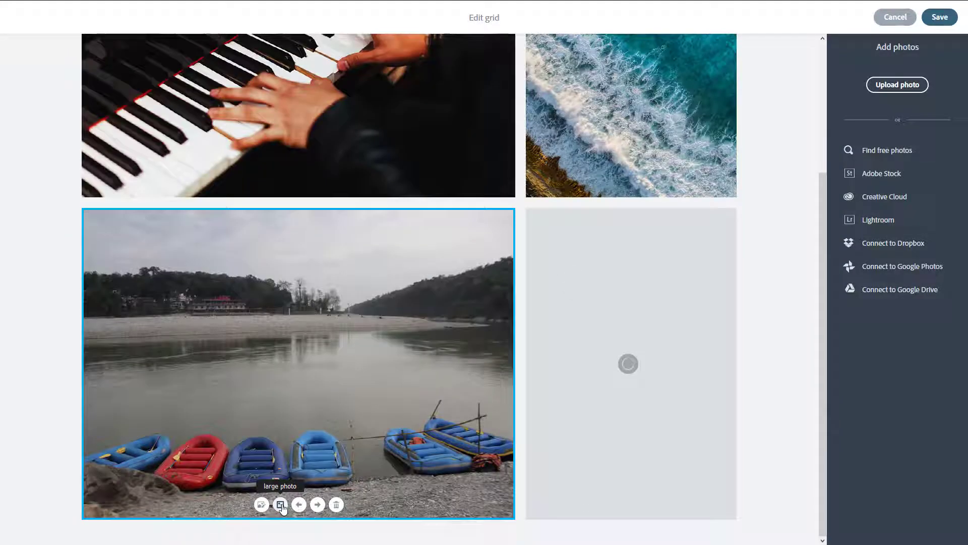
- Return the river photo to normal size and search Adobe Stock for 'lesson'
left_click(897, 84)
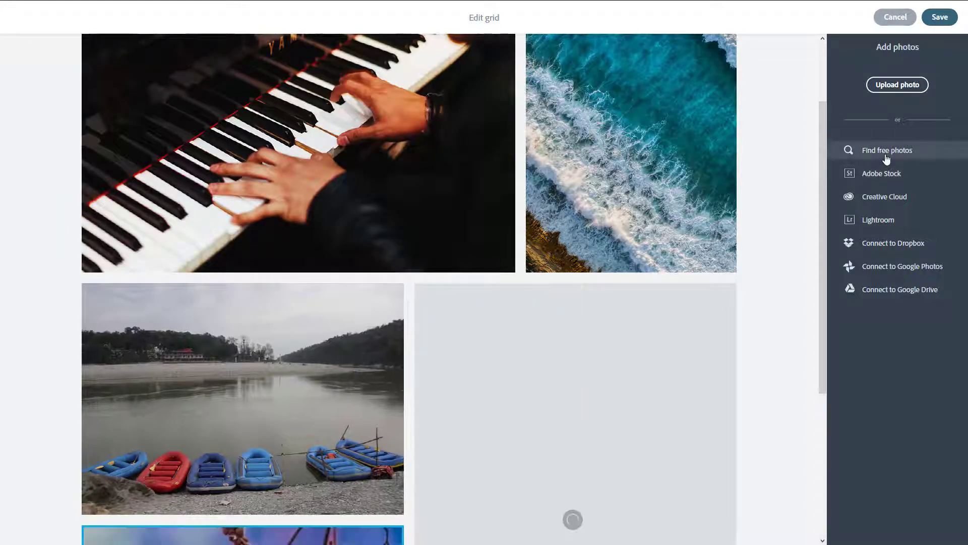
left_click(881, 172)
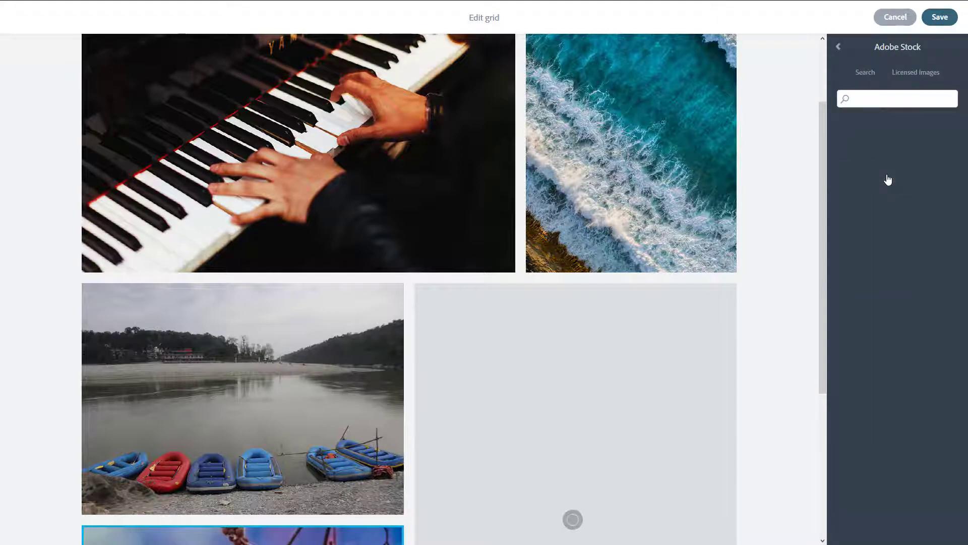
left_click(896, 98)
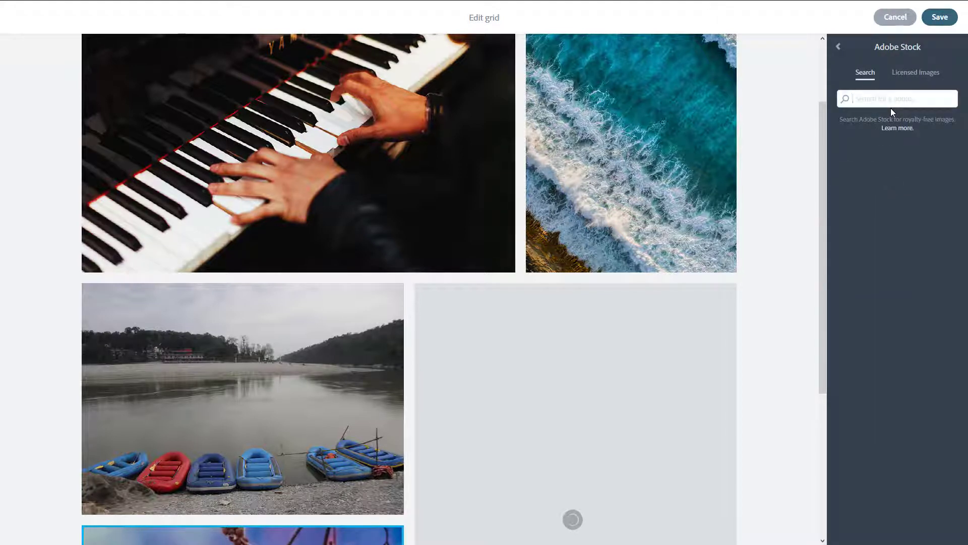
type("lesson")
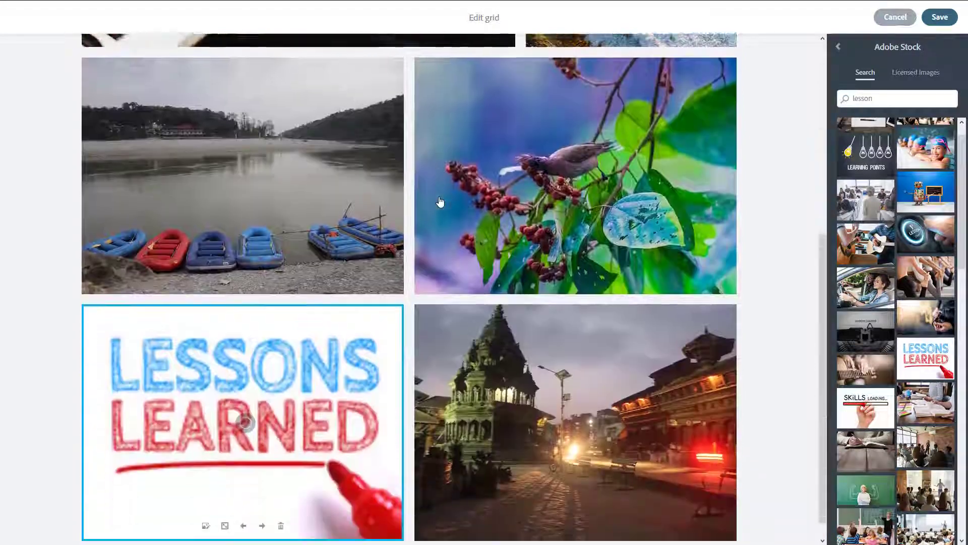
- Replace the river-boats photo with the classroom stock image
scroll("up", 3)
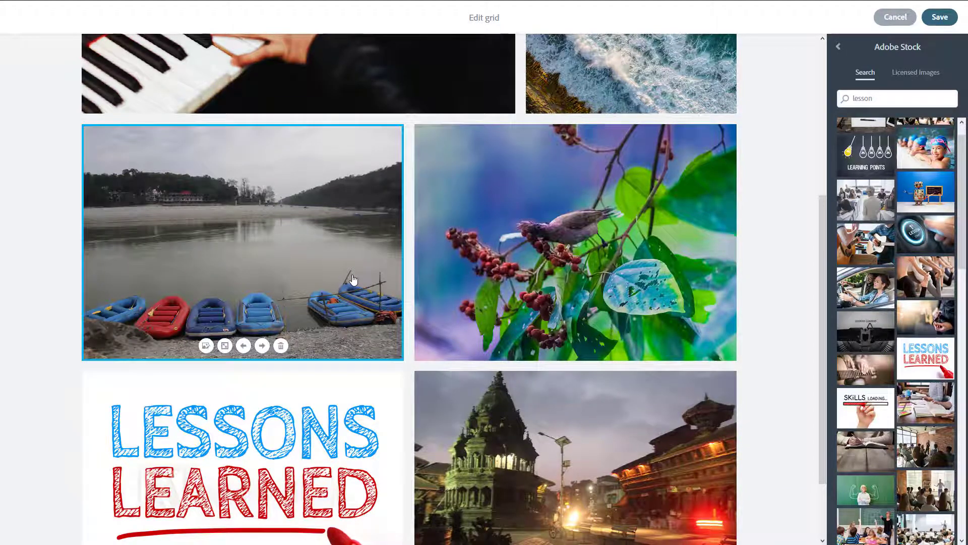
mouse_move(204, 345)
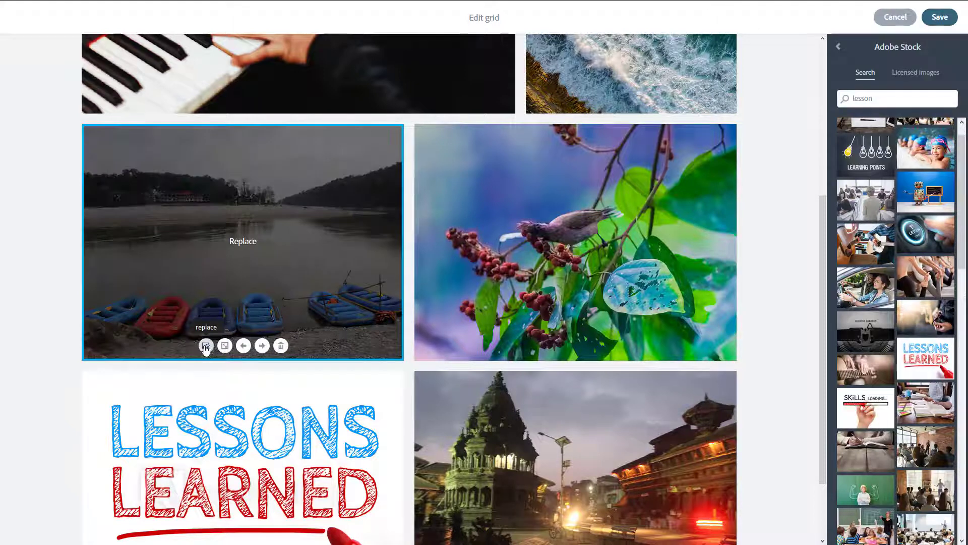
left_click(205, 345)
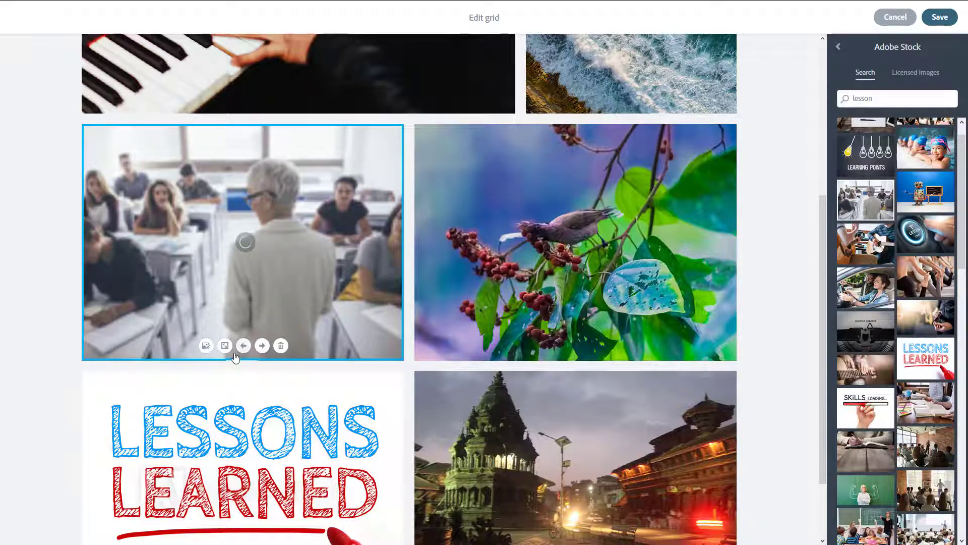
mouse_move(225, 345)
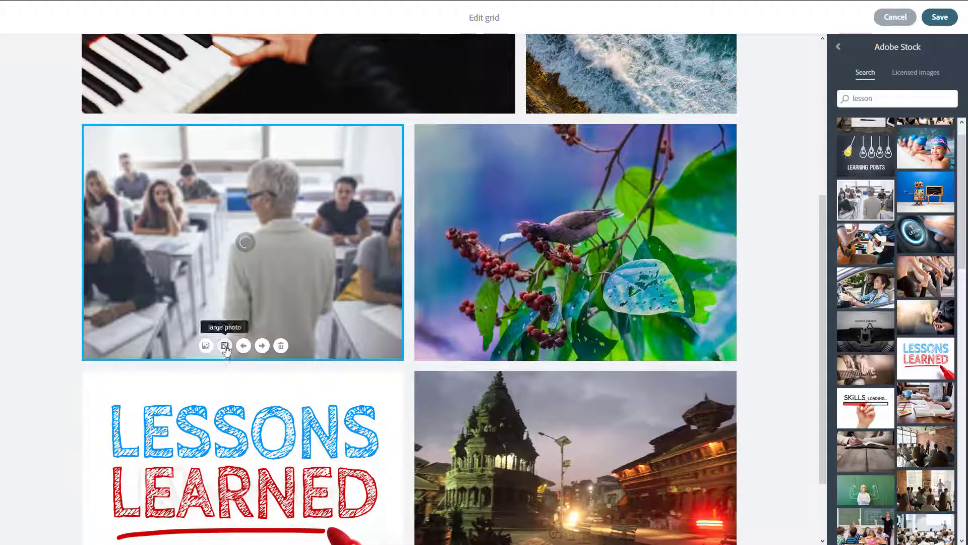
left_click(224, 345)
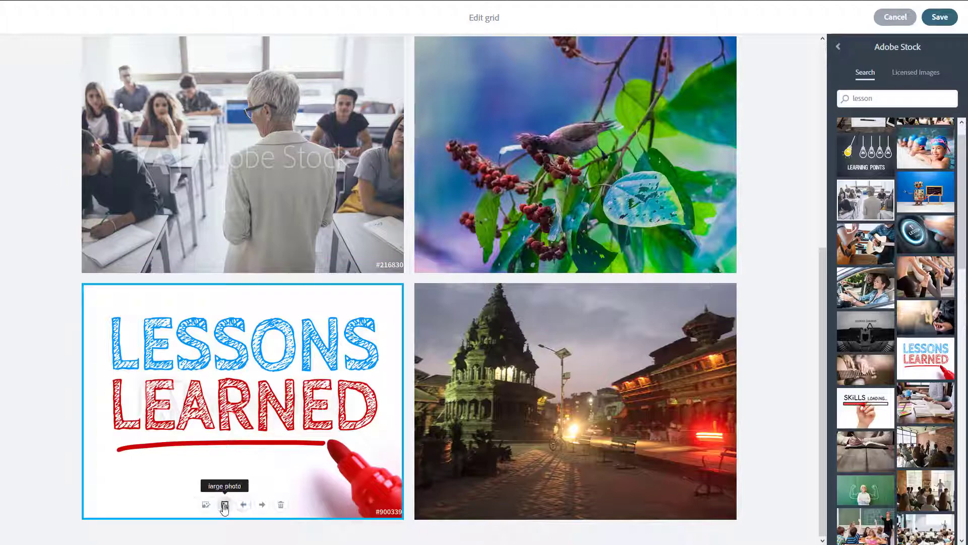
- Make the Lessons Learned image full width and move it to first position in the grid
left_click(224, 503)
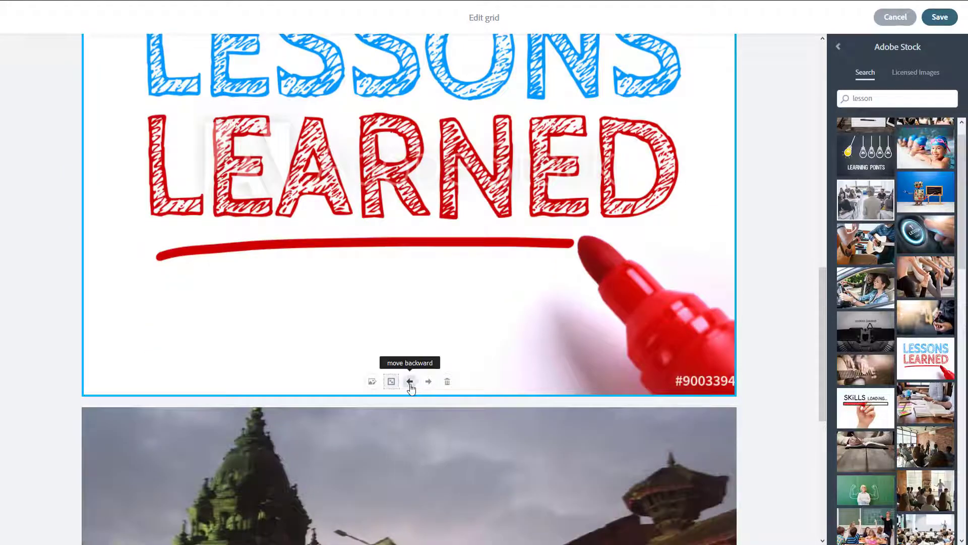
left_click(409, 381)
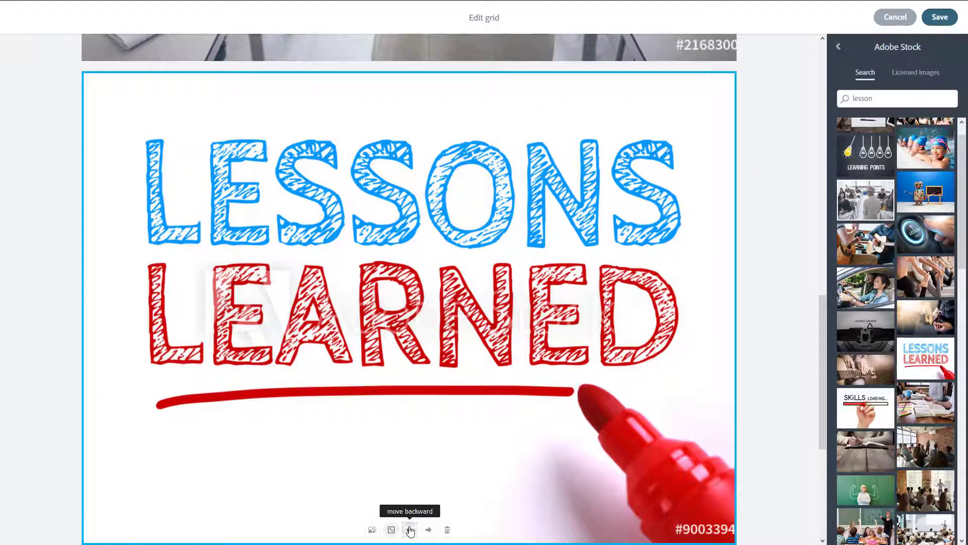
left_click(409, 529)
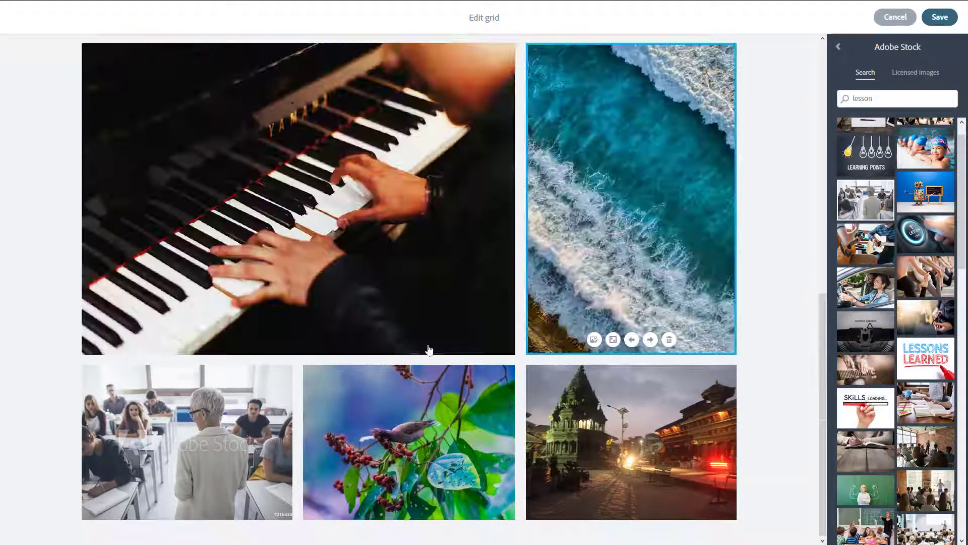
left_click(630, 441)
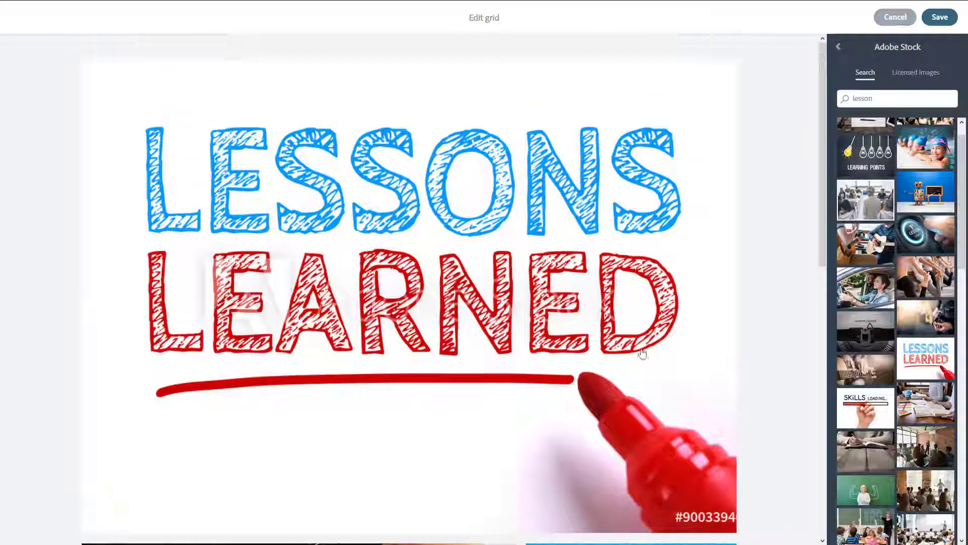
- Save the photo grid and caption it 'Photo Grid'
left_click(838, 46)
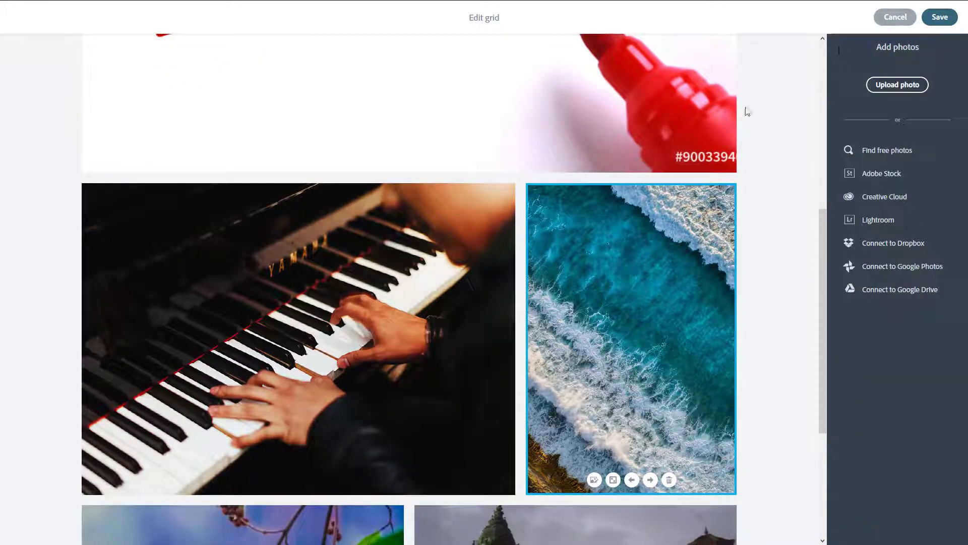
mouse_move(925, 21)
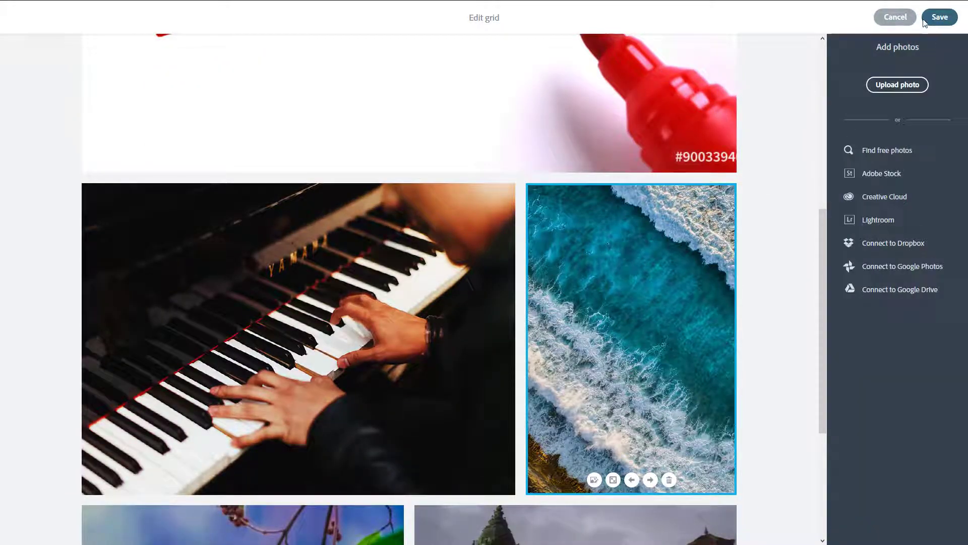
left_click(939, 18)
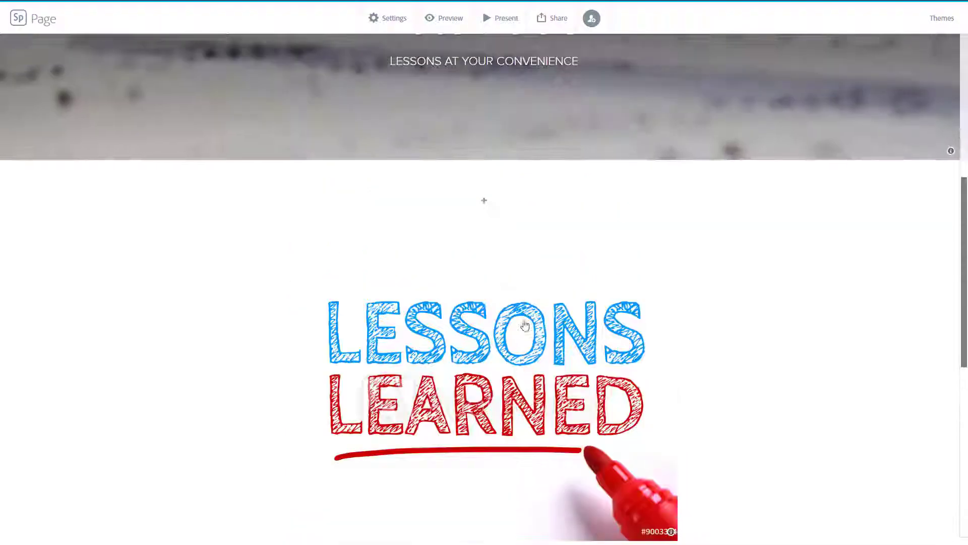
scroll("down", 3)
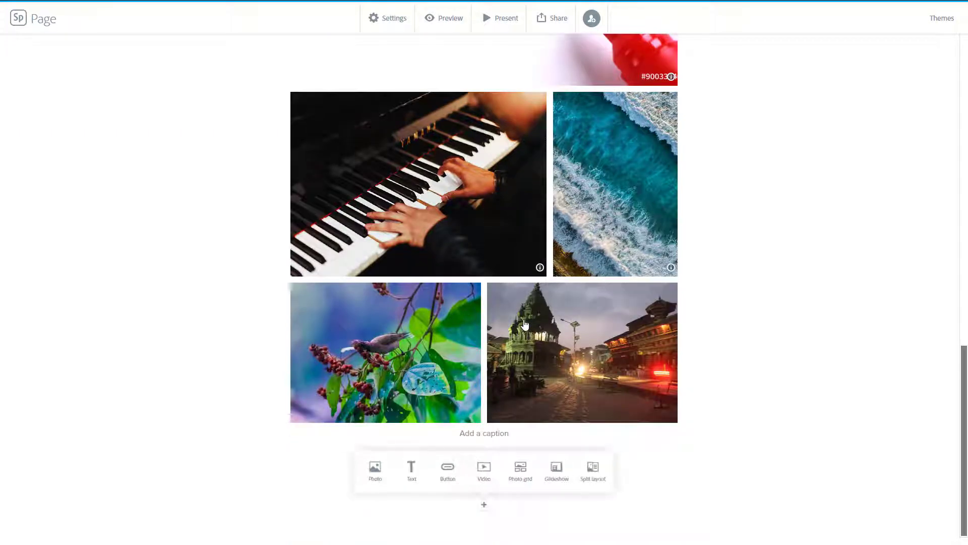
left_click(484, 433)
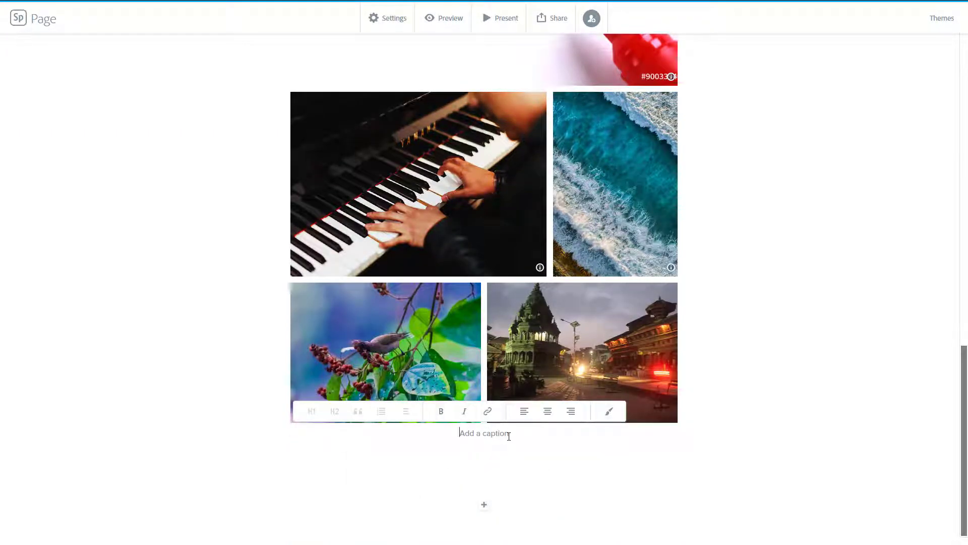
type("Photo Grid")
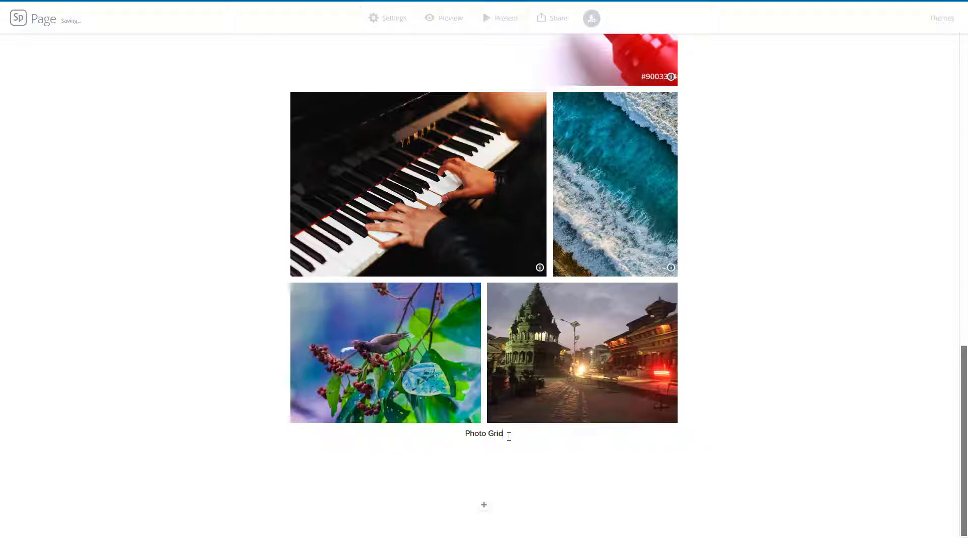
scroll("up", 3)
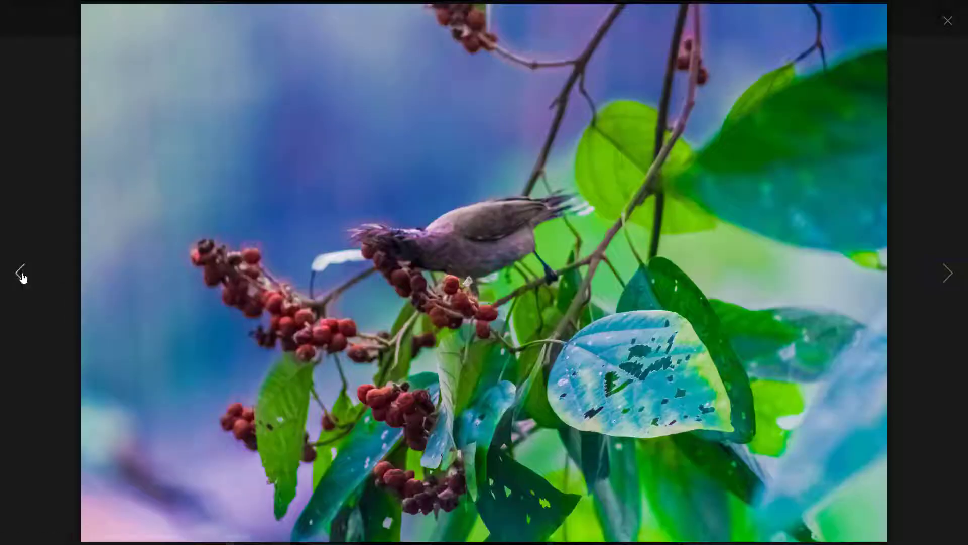
- Advance the full-screen gallery to the temple-at-dusk photo
left_click(949, 272)
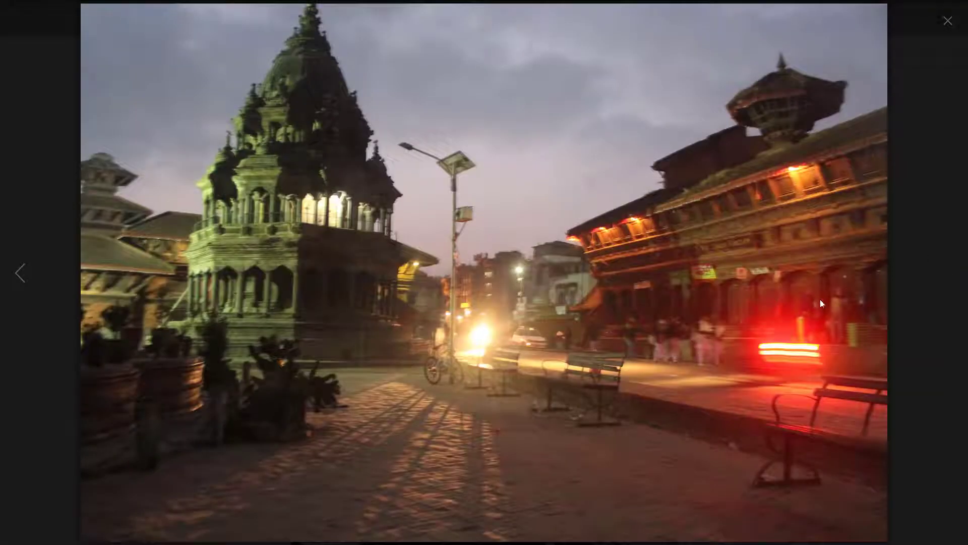